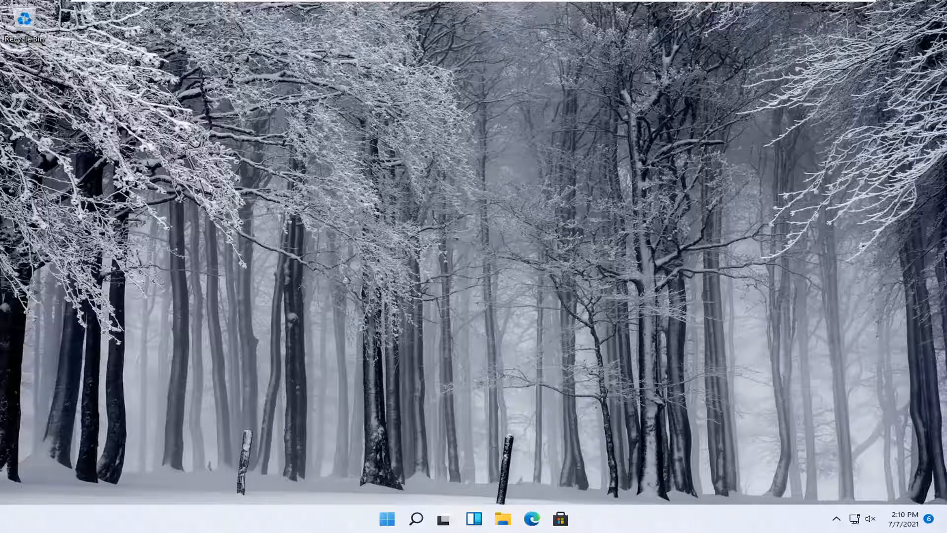
mouse_move(549, 291)
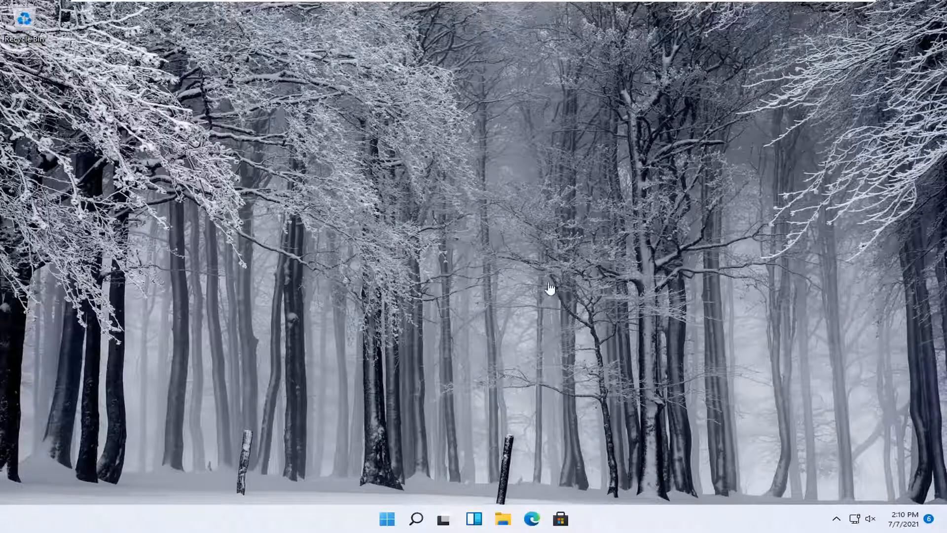
mouse_move(489, 369)
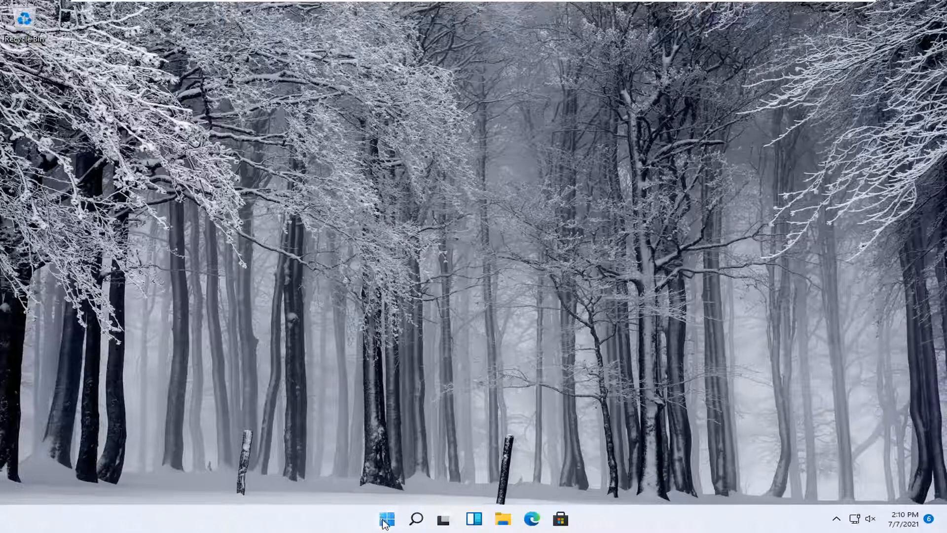
Step: Launch Settings from the Start menu and go to the Bluetooth & devices page
right_click(385, 517)
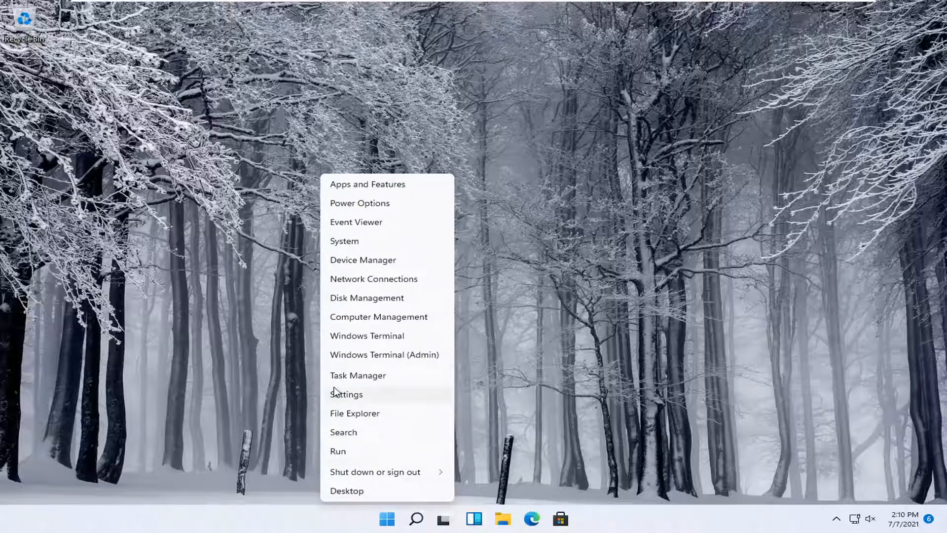
left_click(346, 395)
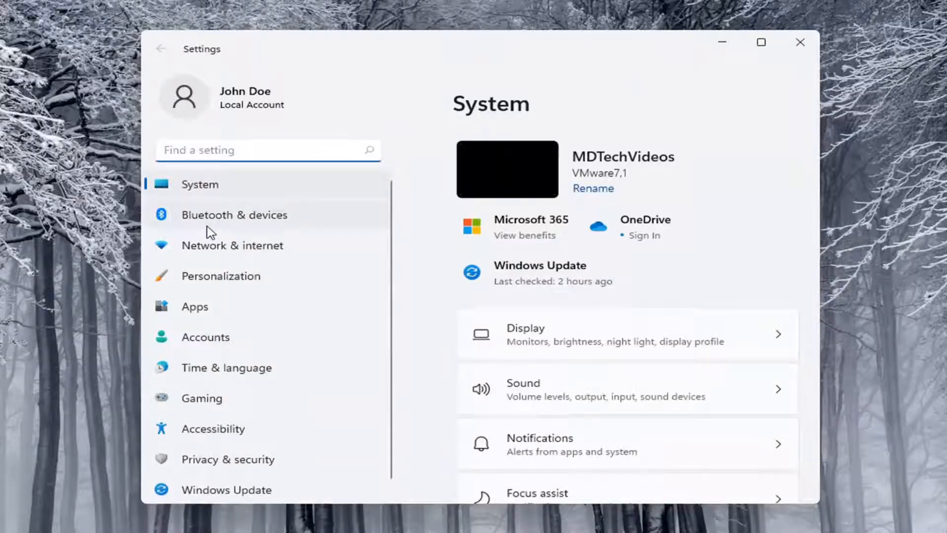
left_click(234, 215)
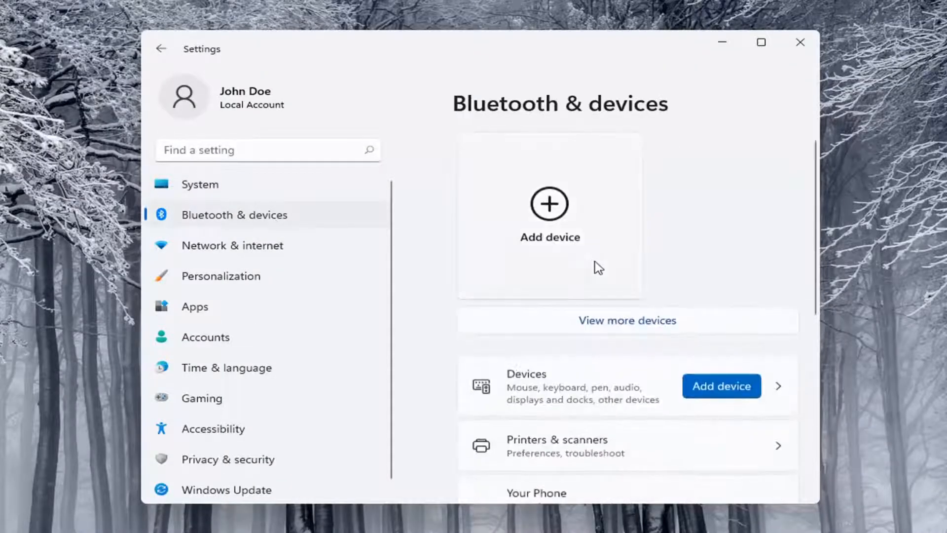
scroll("down", 3)
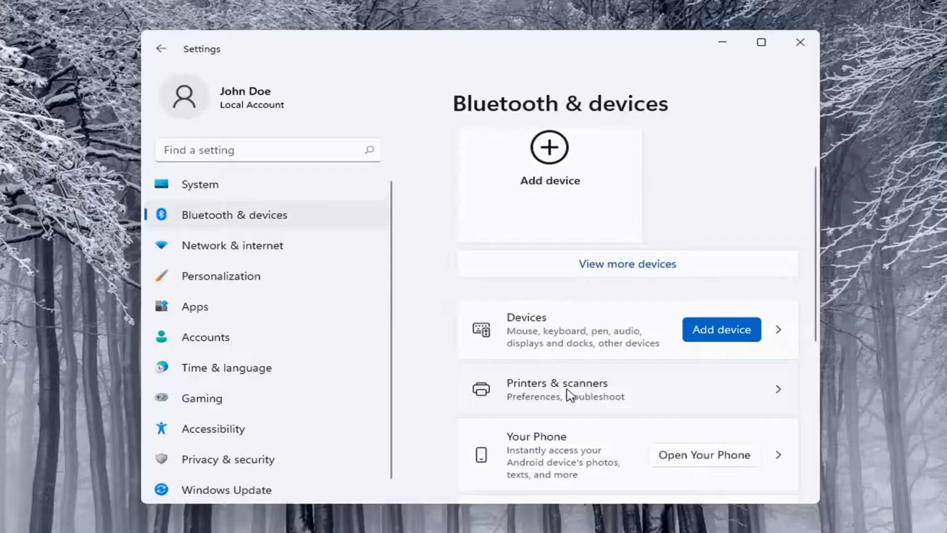
mouse_move(592, 390)
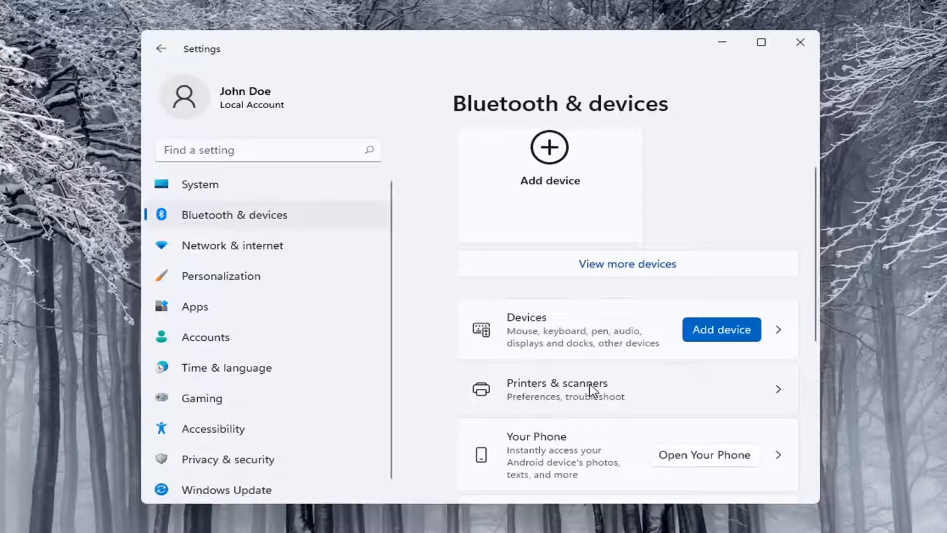
Step: From Printers & scanners, add a device and choose to add the printer manually
left_click(556, 389)
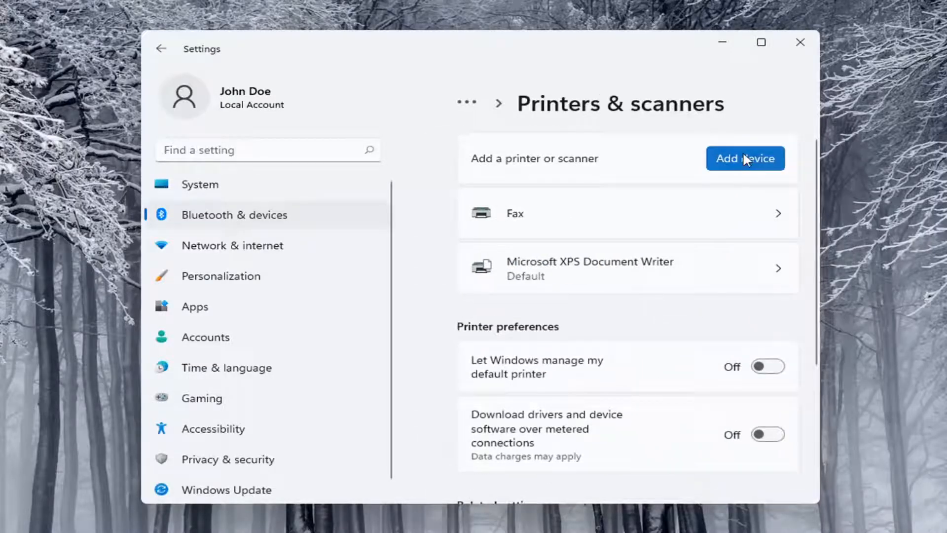
left_click(745, 157)
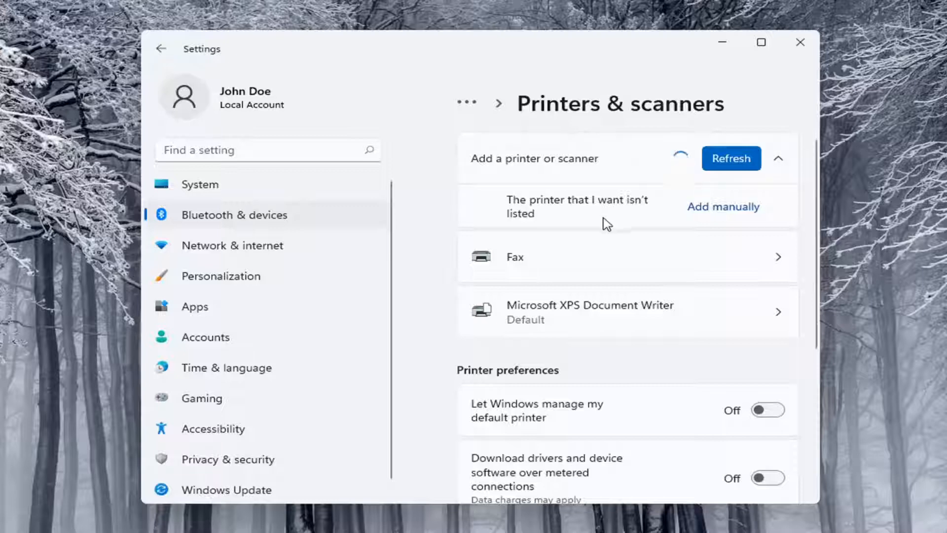
mouse_move(722, 213)
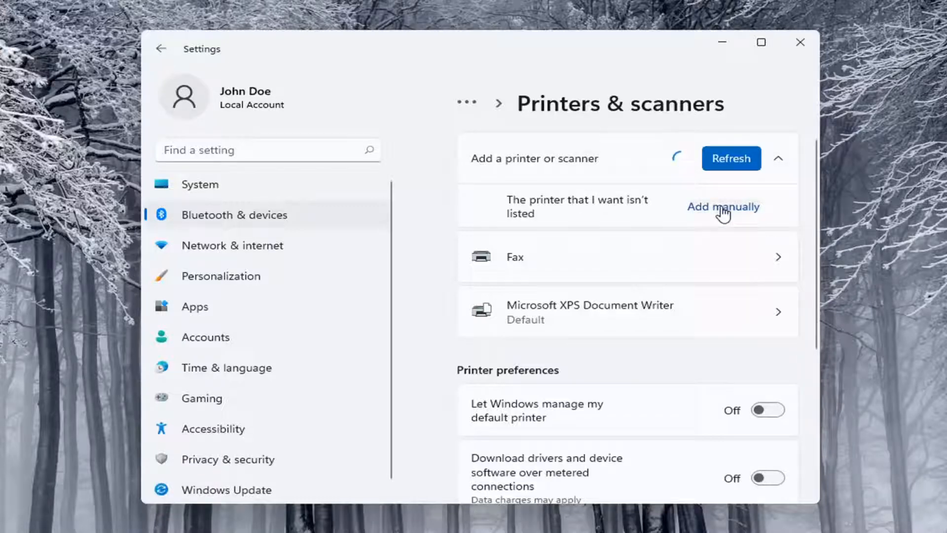
left_click(724, 207)
type("control")
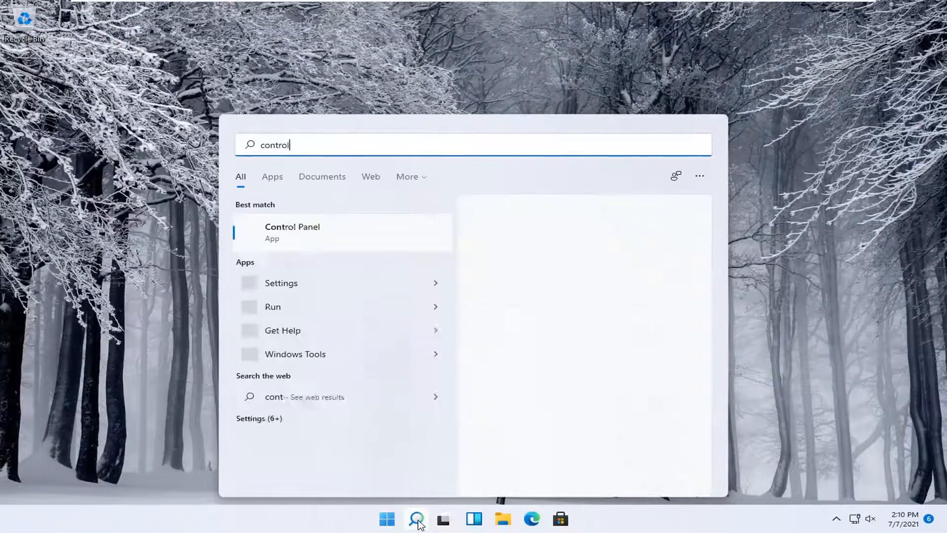
Step: Search 'control panel', launch Control Panel, start Add a device and cancel it
type("panel")
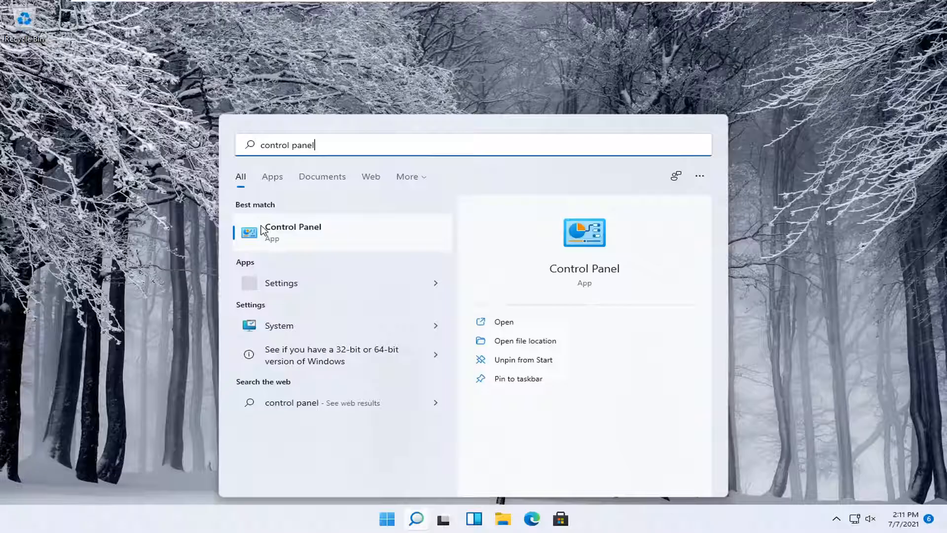
left_click(292, 232)
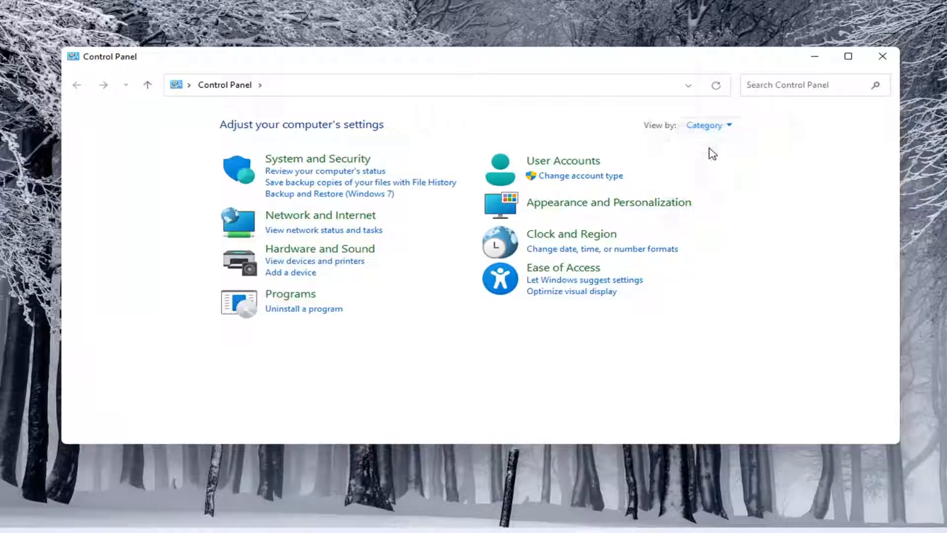
mouse_move(339, 256)
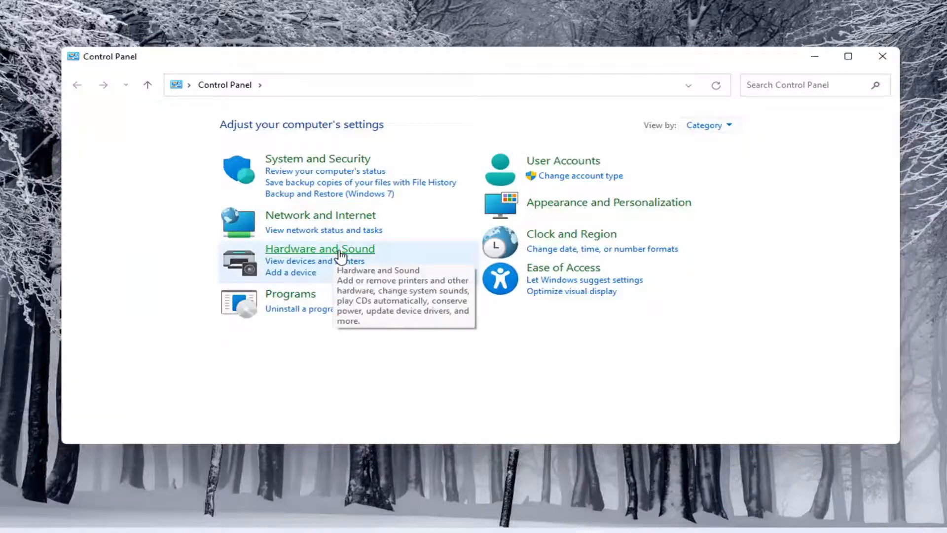
mouse_move(292, 278)
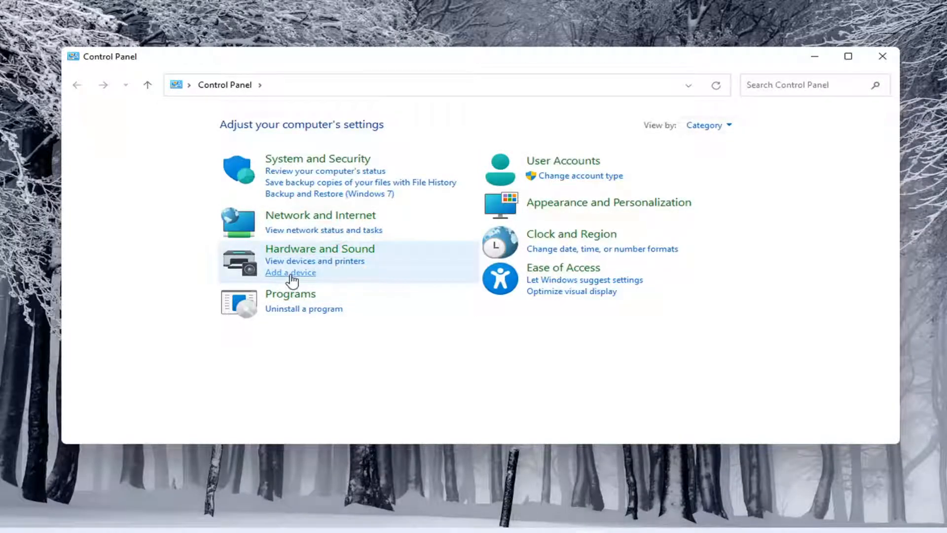
left_click(290, 272)
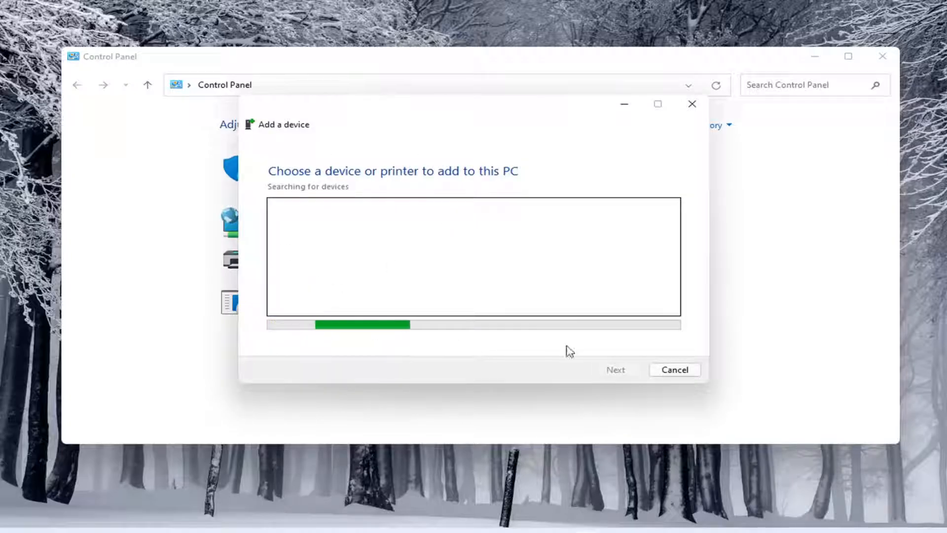
left_click(675, 369)
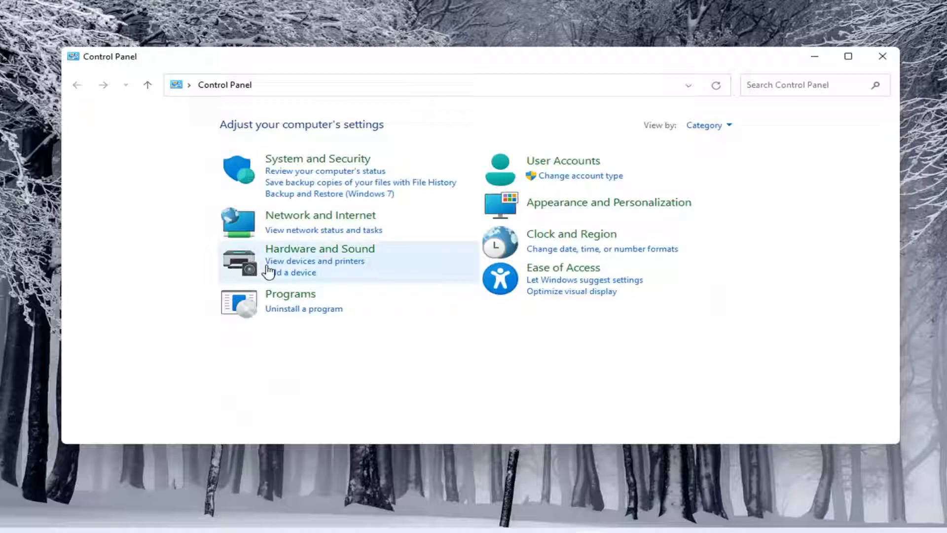
Step: Go through Hardware and Sound to Devices and Printers and start Add a printer
left_click(312, 248)
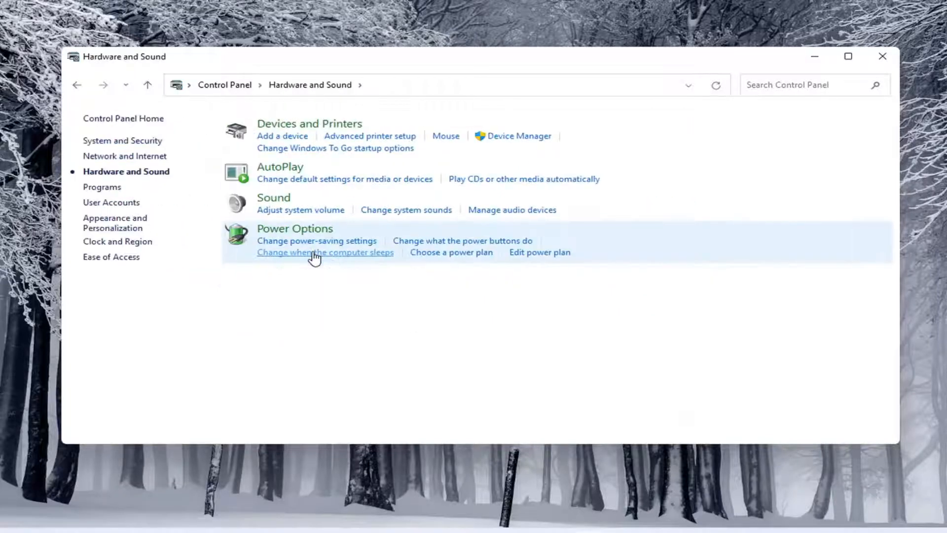
mouse_move(284, 127)
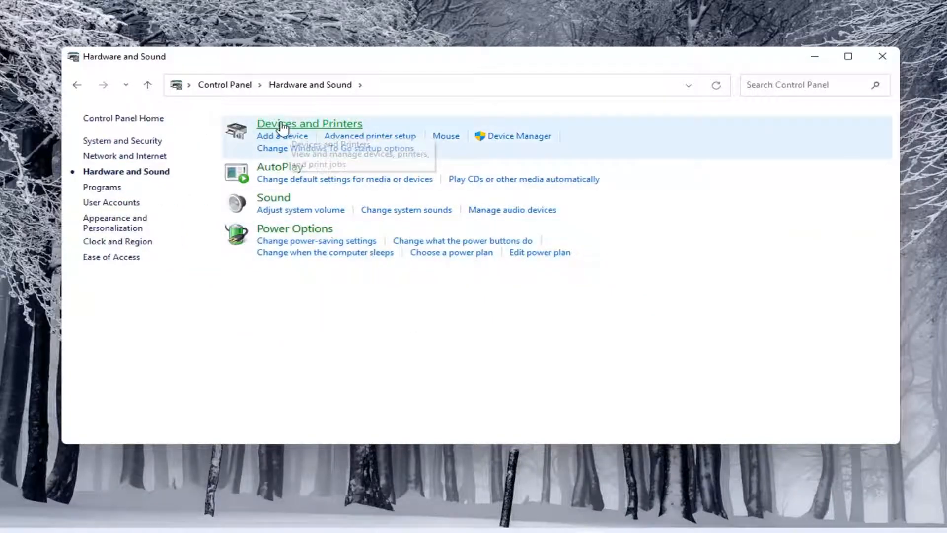
mouse_move(314, 138)
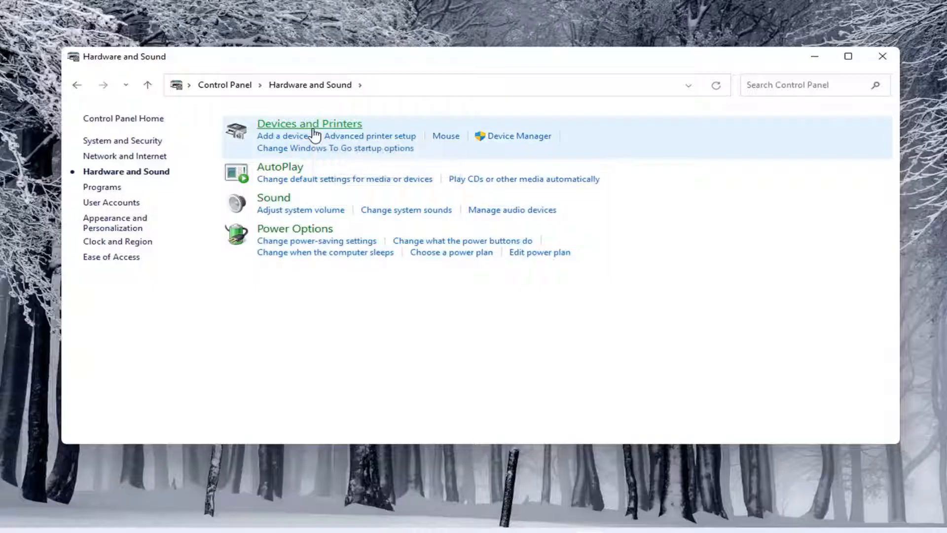
left_click(310, 123)
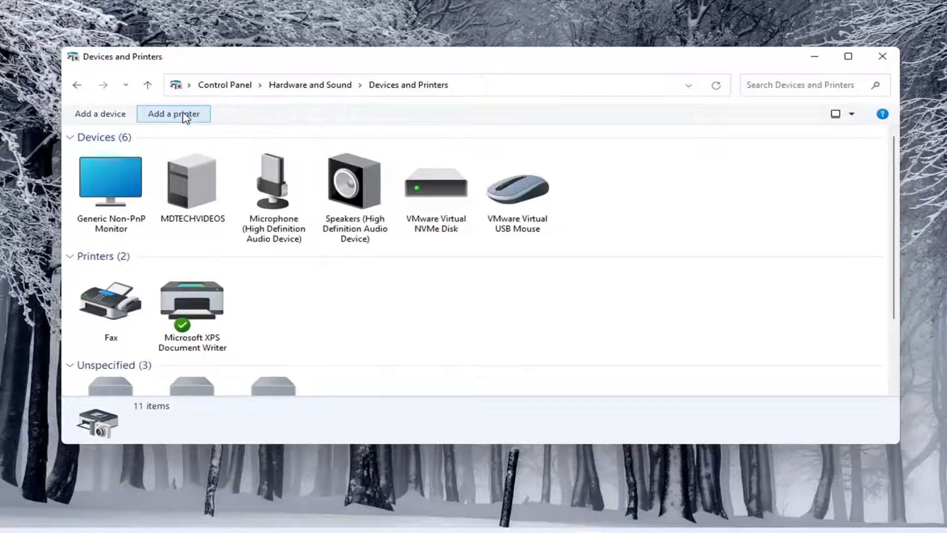
left_click(173, 114)
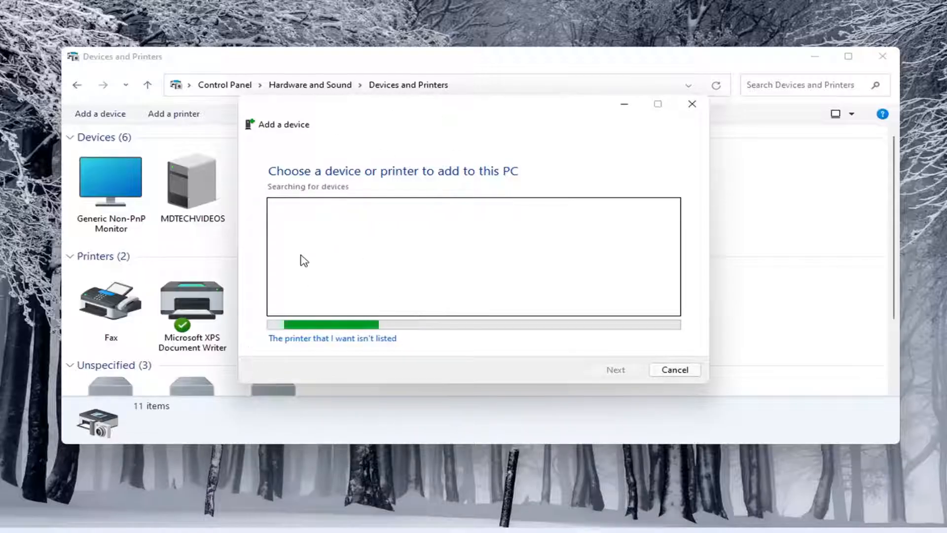
mouse_move(373, 227)
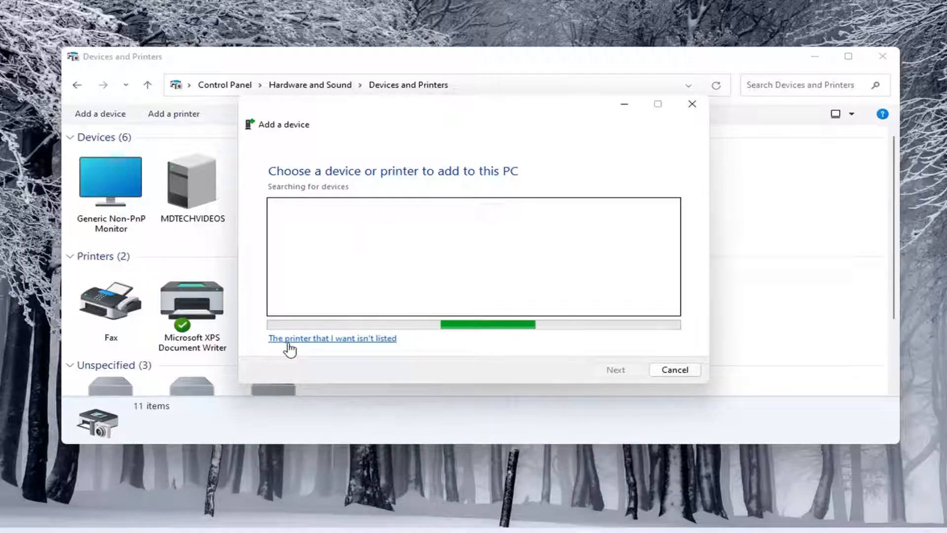
Step: Choose 'The printer that I want isn't listed', then close the Add a device wizard
left_click(331, 338)
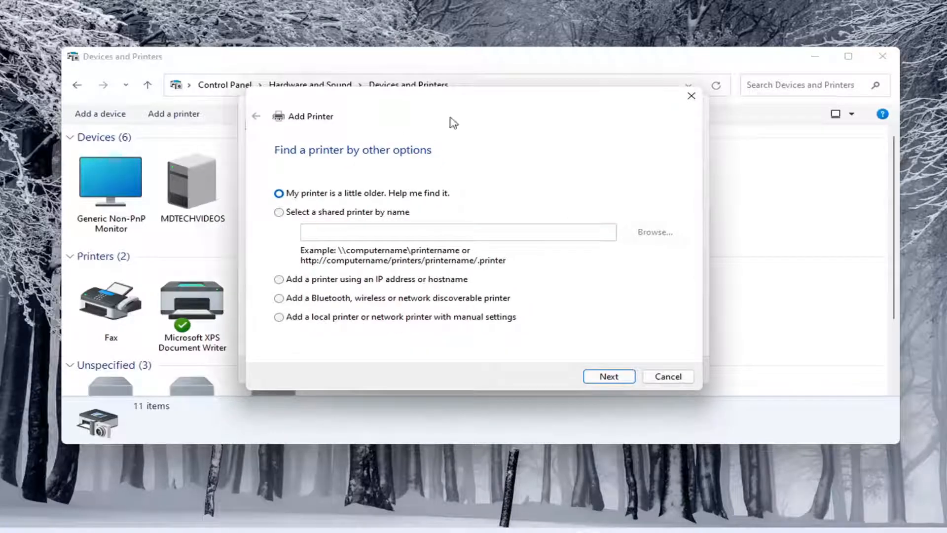
mouse_move(419, 120)
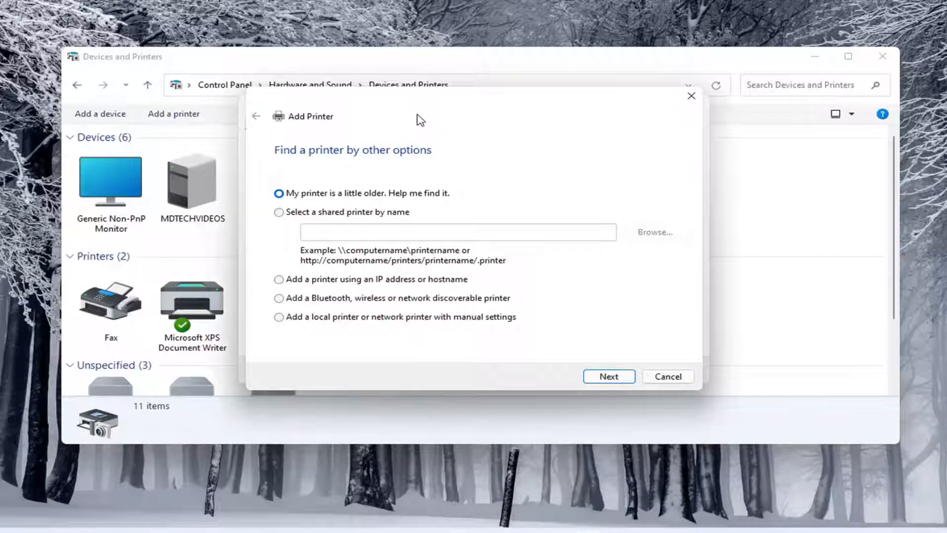
mouse_move(395, 87)
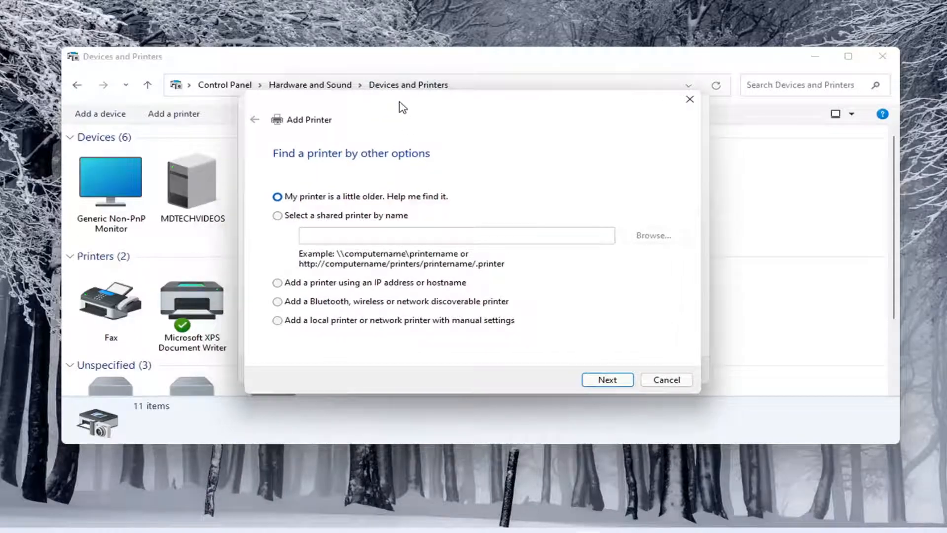
mouse_move(371, 144)
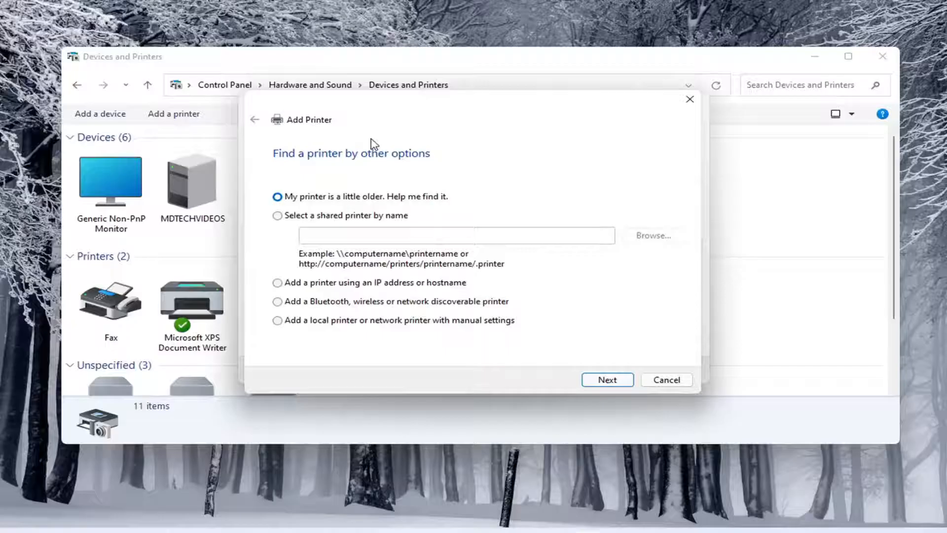
mouse_move(363, 367)
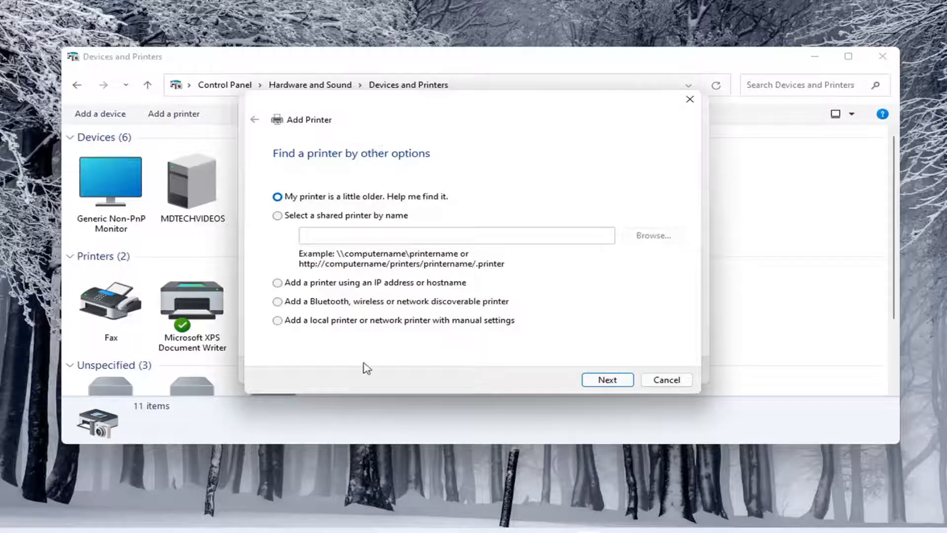
mouse_move(597, 245)
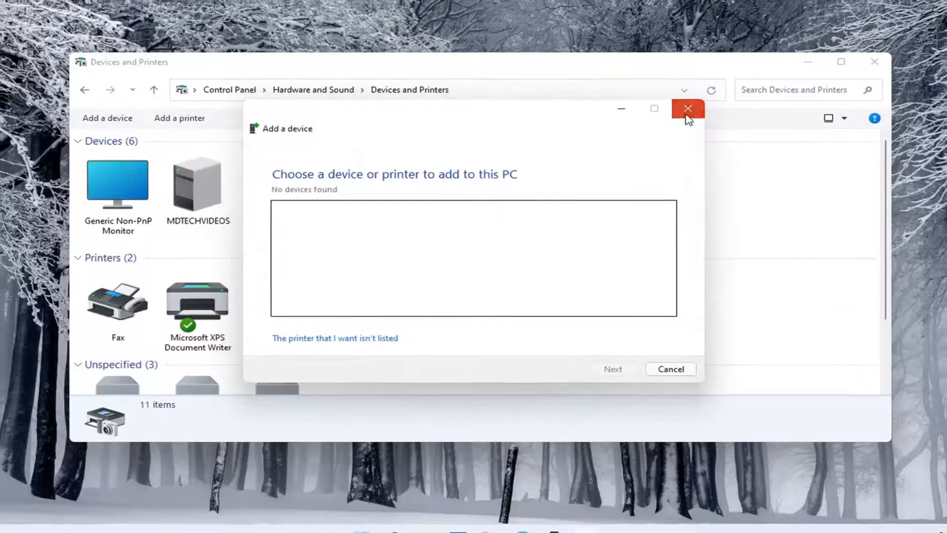
left_click(688, 109)
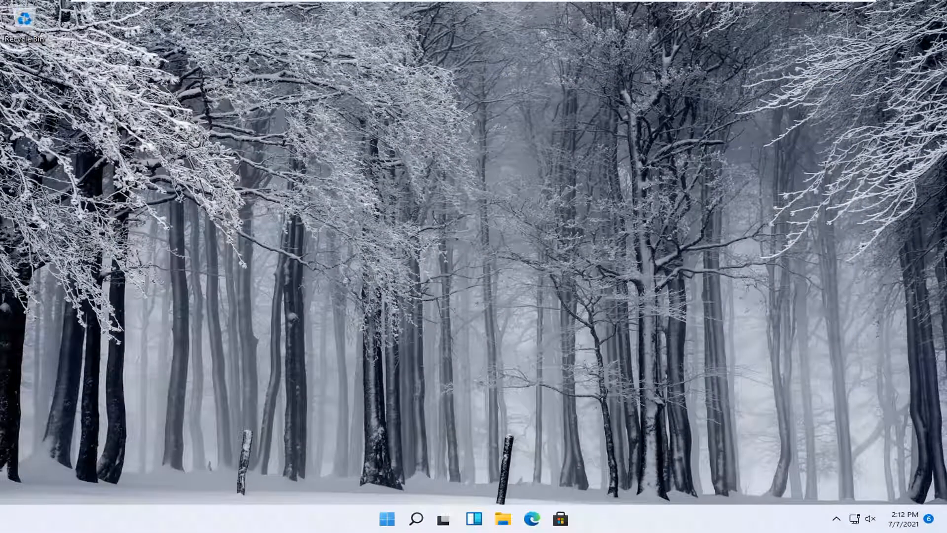